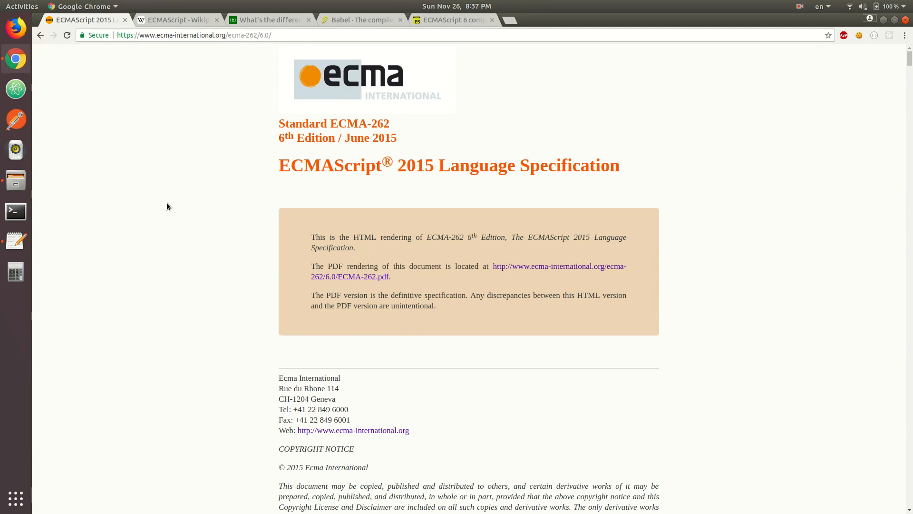
mouse_move(278, 186)
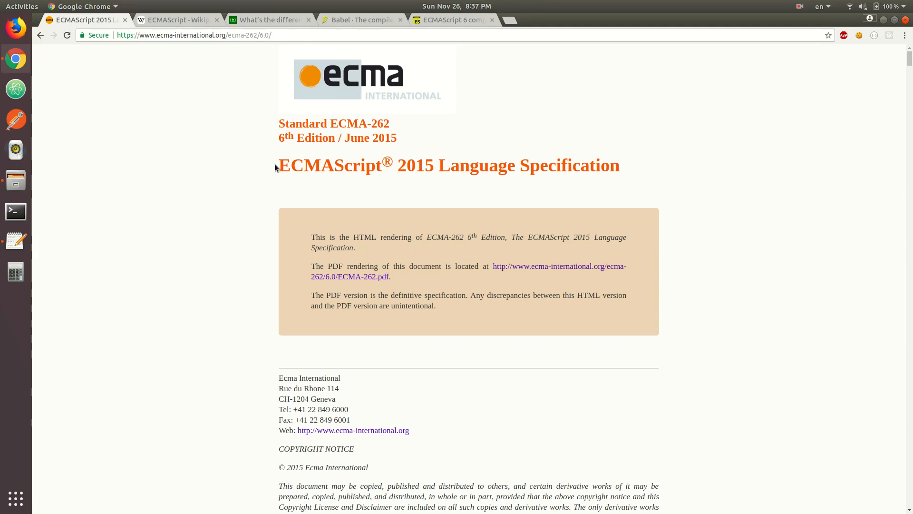
mouse_move(441, 202)
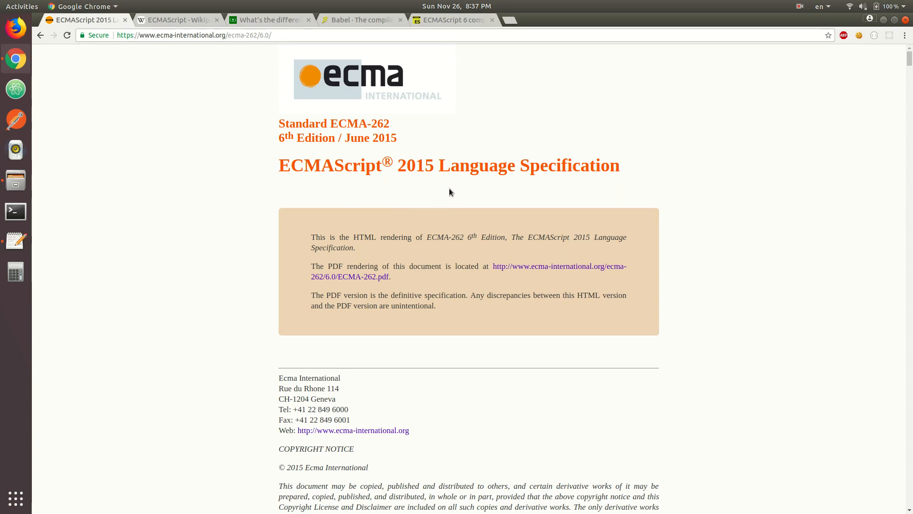
mouse_move(399, 137)
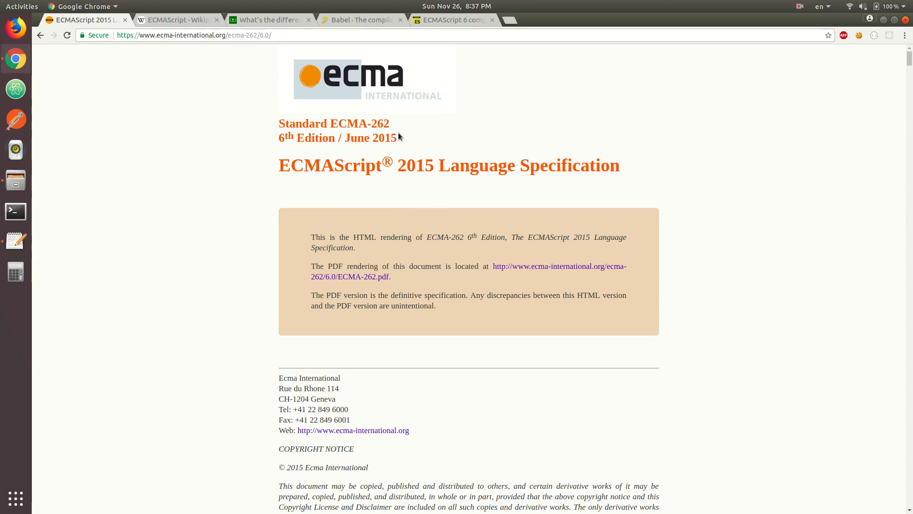
Highlight the 'June 2015' date on the ECMA-262 6th Edition specification title page
double_click(371, 137)
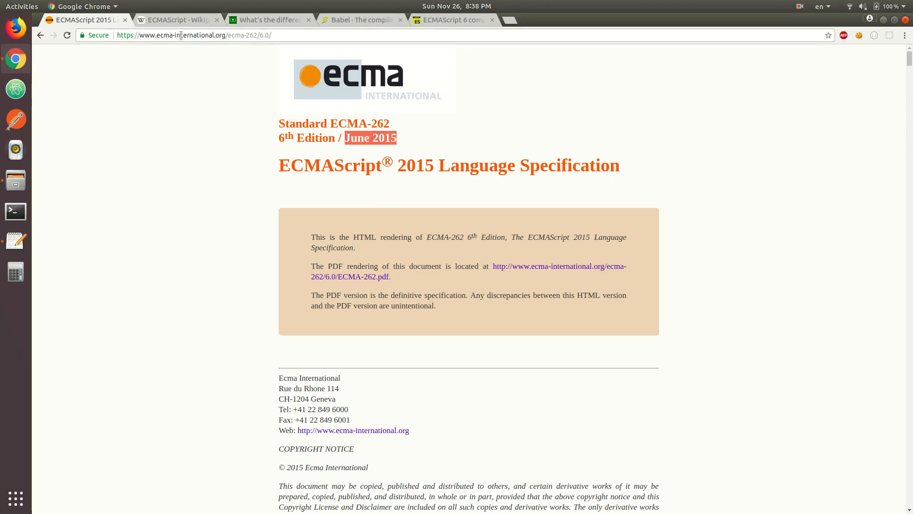
On Wikipedia's ECMAScript Versions table, highlight 2009 in the edition 5 row
left_click(177, 19)
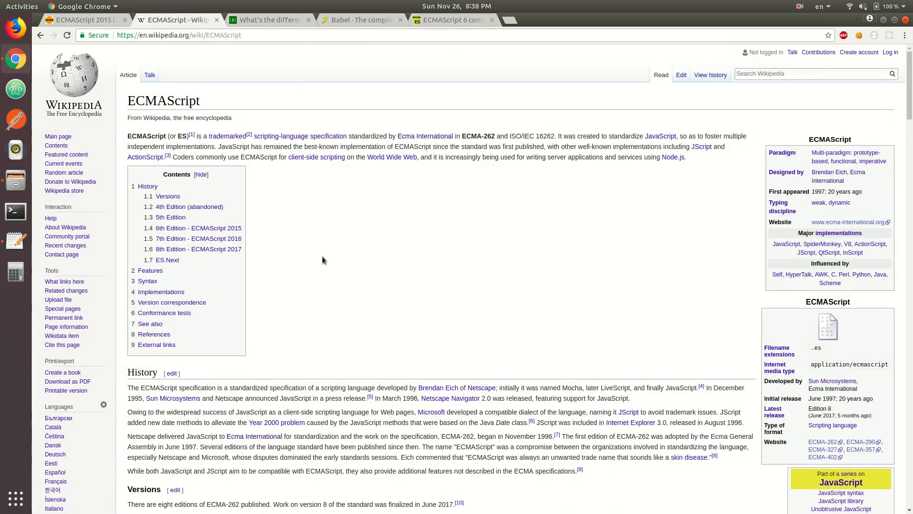
scroll("down", 3)
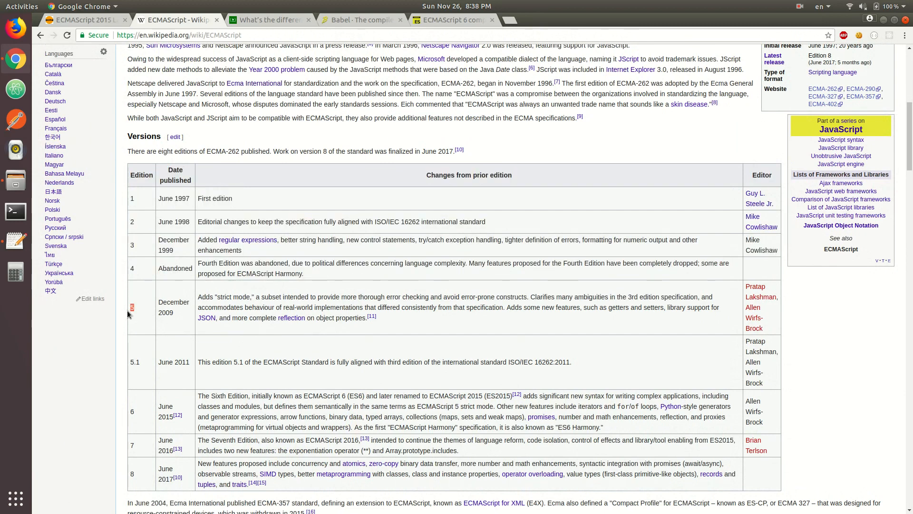
double_click(166, 312)
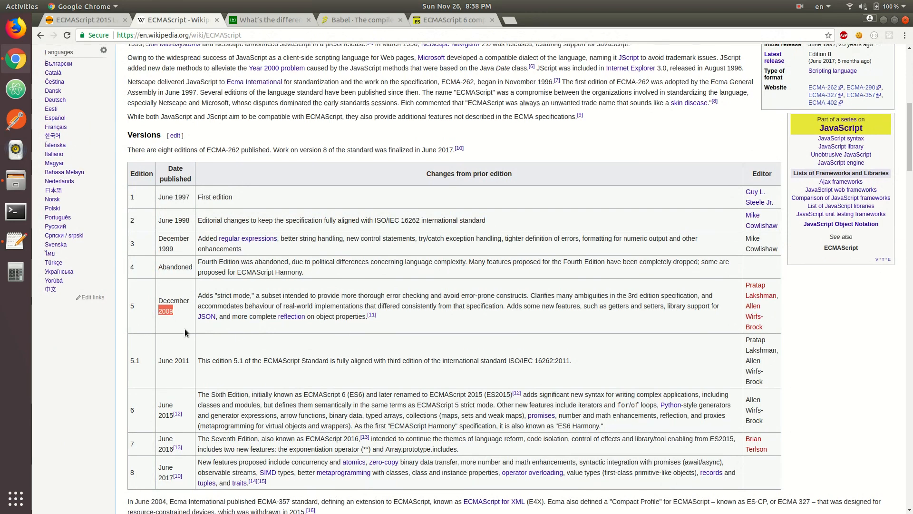
scroll("down", 3)
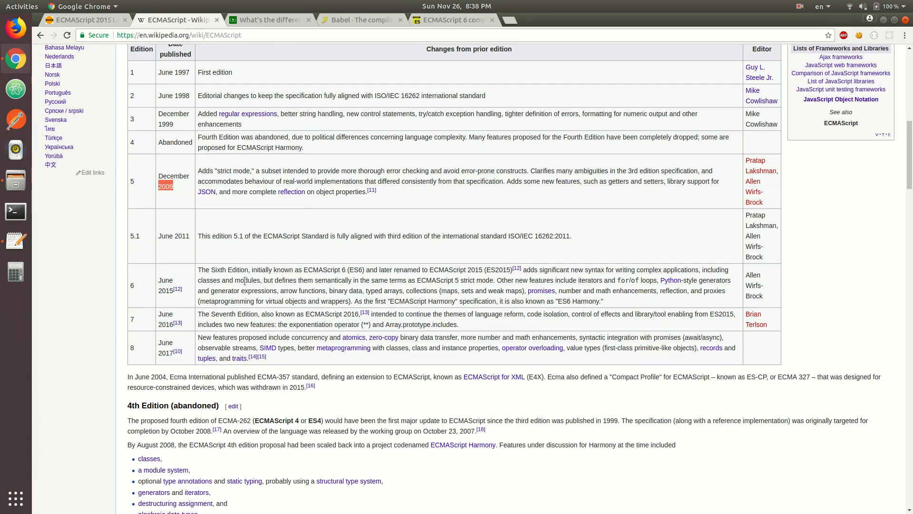
mouse_move(523, 290)
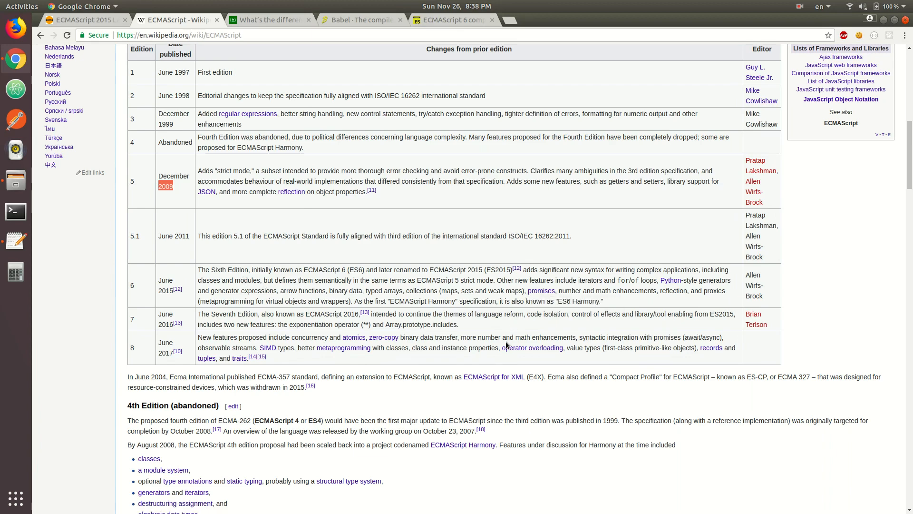
mouse_move(503, 344)
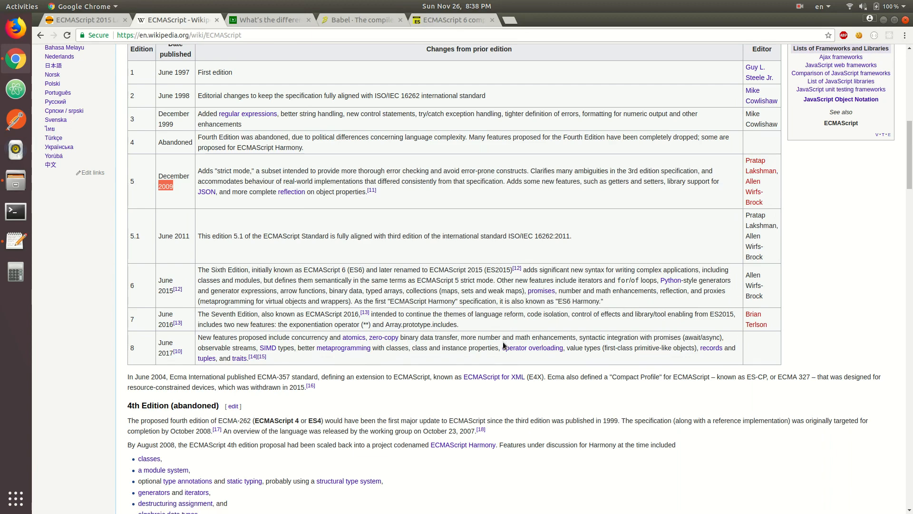
mouse_move(434, 342)
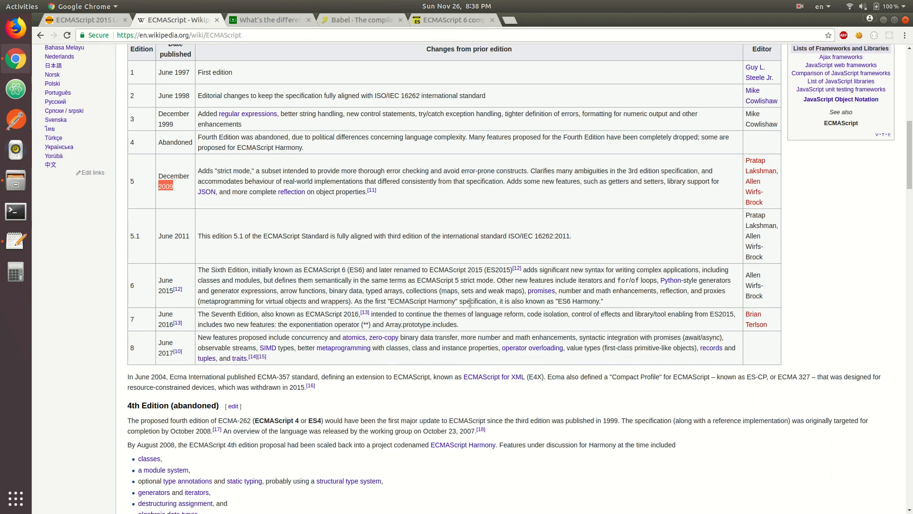
mouse_move(487, 308)
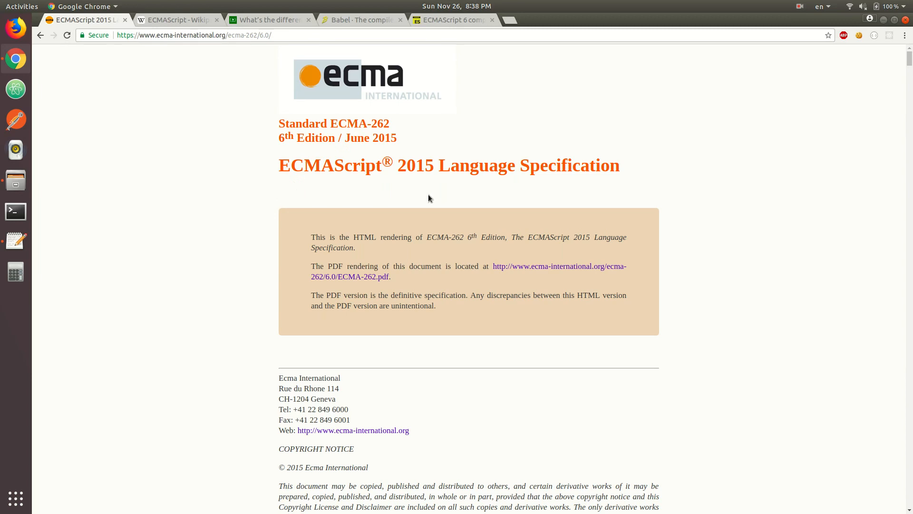
Select 'Language Specification' in the Ecma title, then clear the selection
left_click_drag(438, 165, 619, 165)
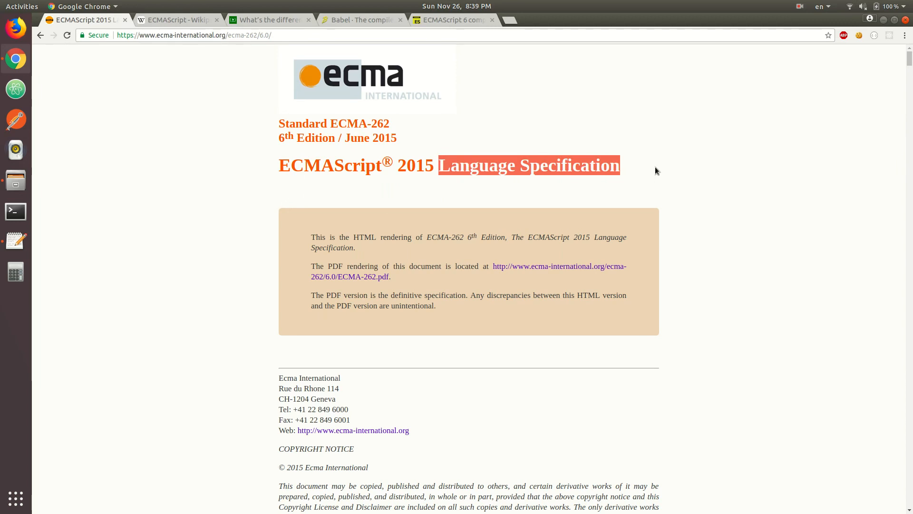
left_click(656, 171)
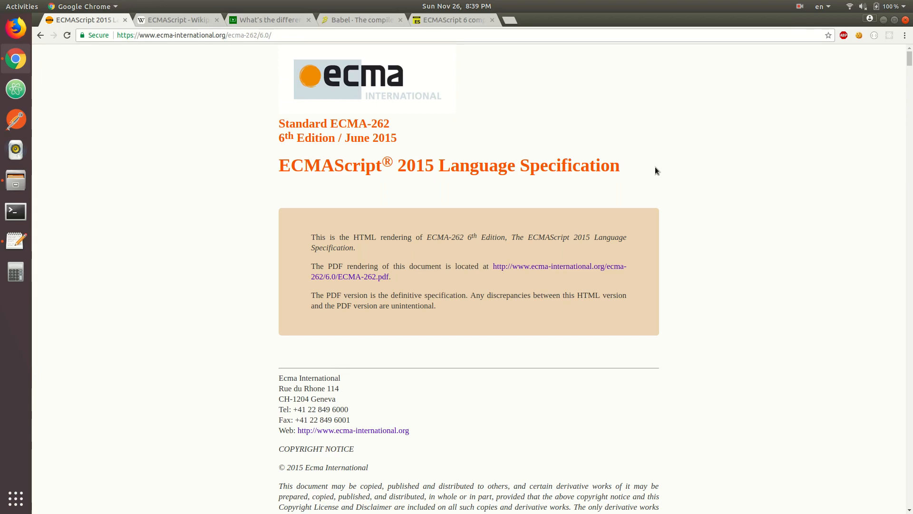
Read the freeCodeCamp JavaScript vs ECMAScript article down to its glossary, then go to Babel's homepage
left_click(267, 19)
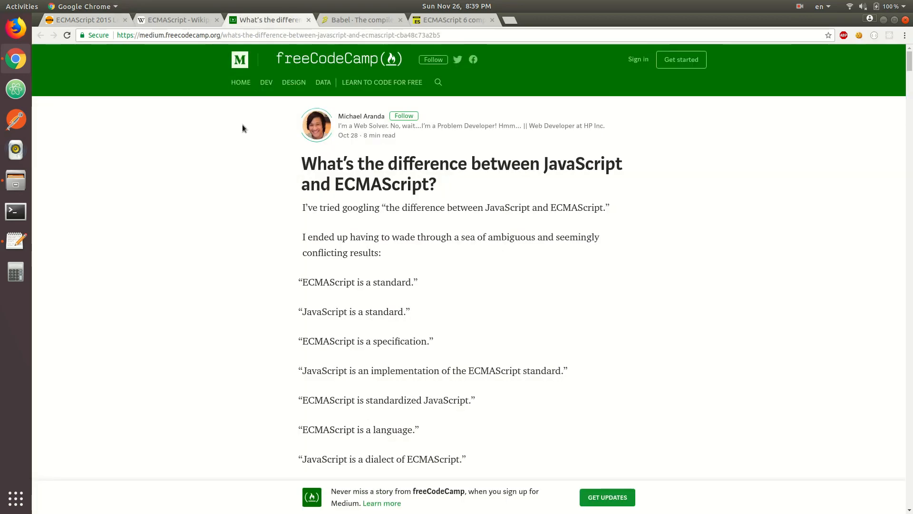
scroll("down", 3)
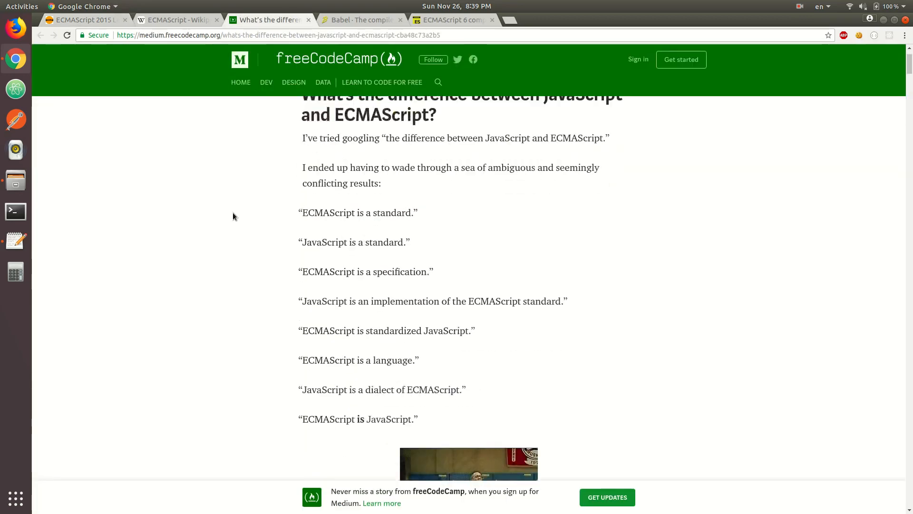
scroll("down", 3)
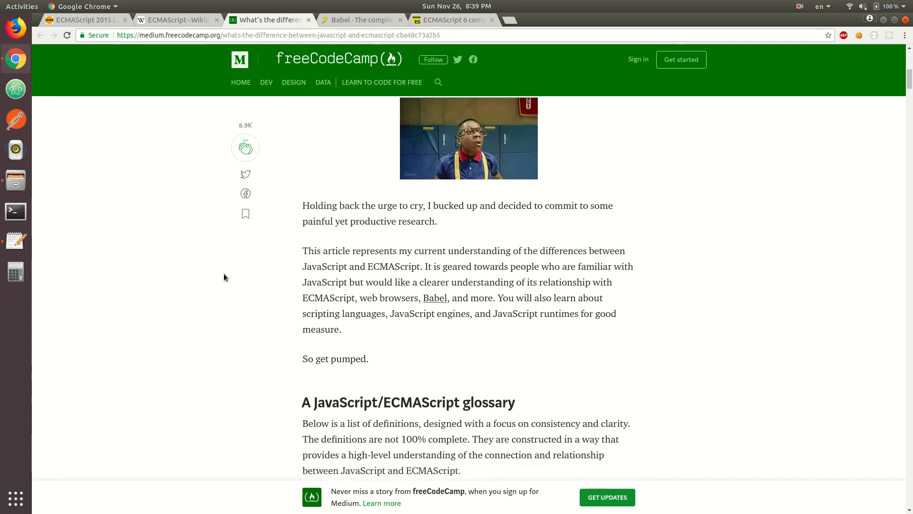
scroll("down", 3)
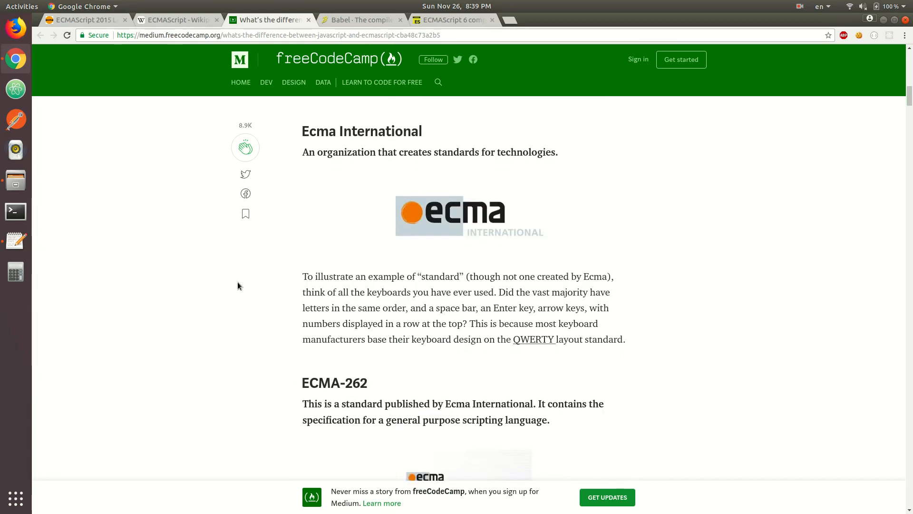
scroll("down", 3)
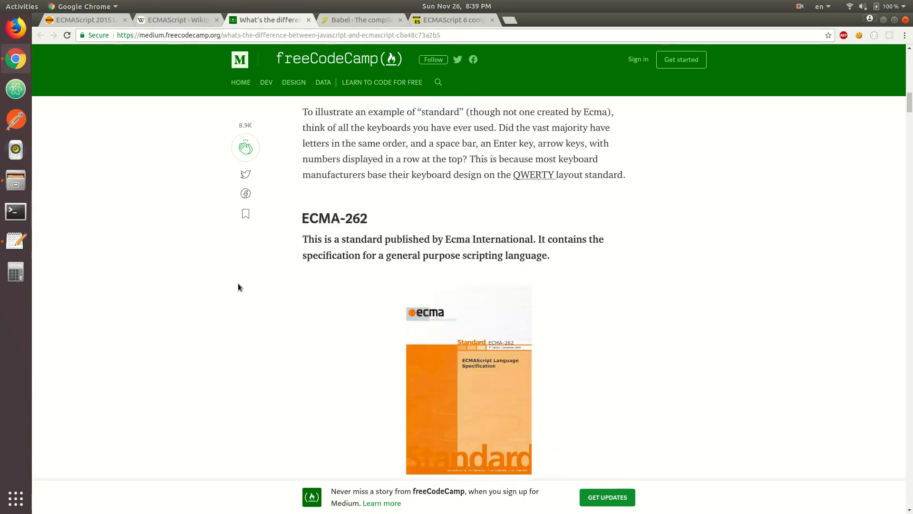
scroll("down", 3)
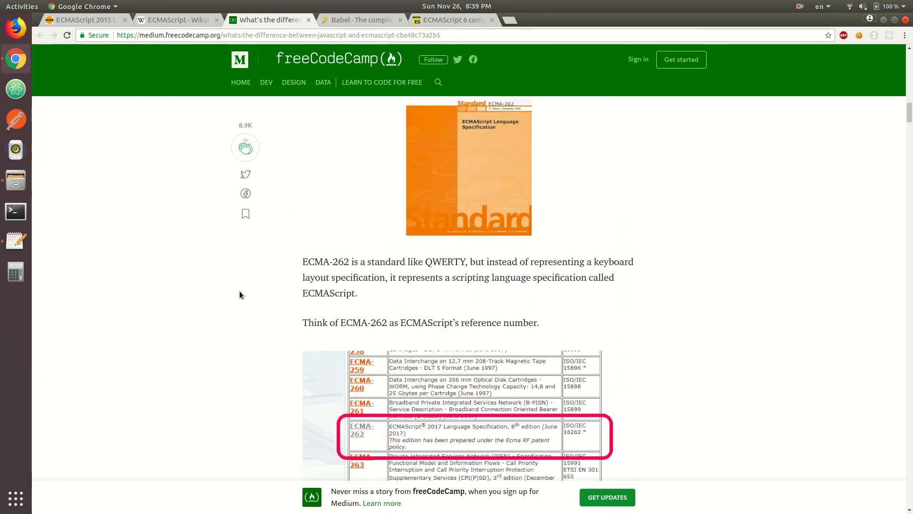
scroll("up", 3)
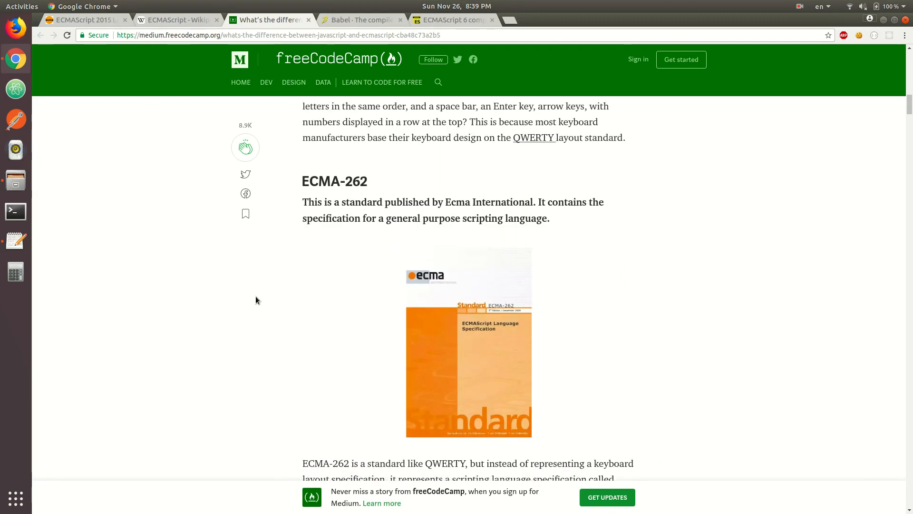
scroll("up", 3)
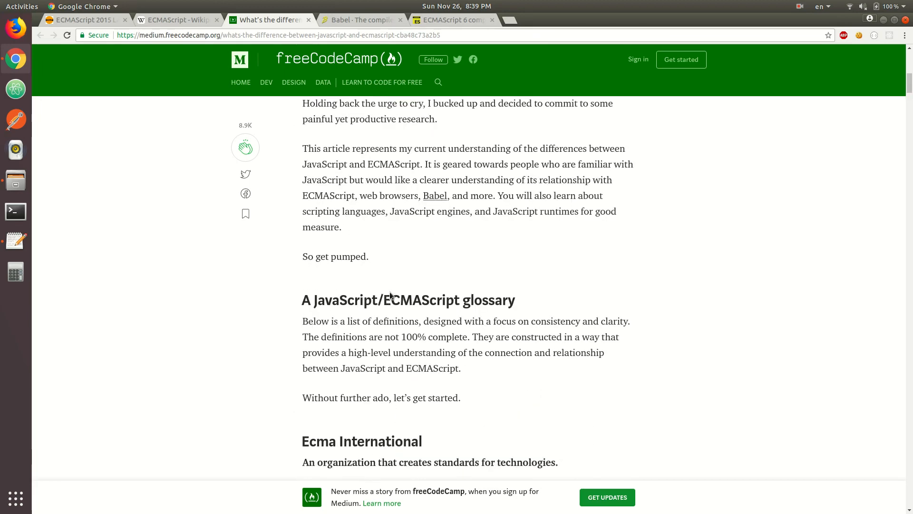
left_click(361, 19)
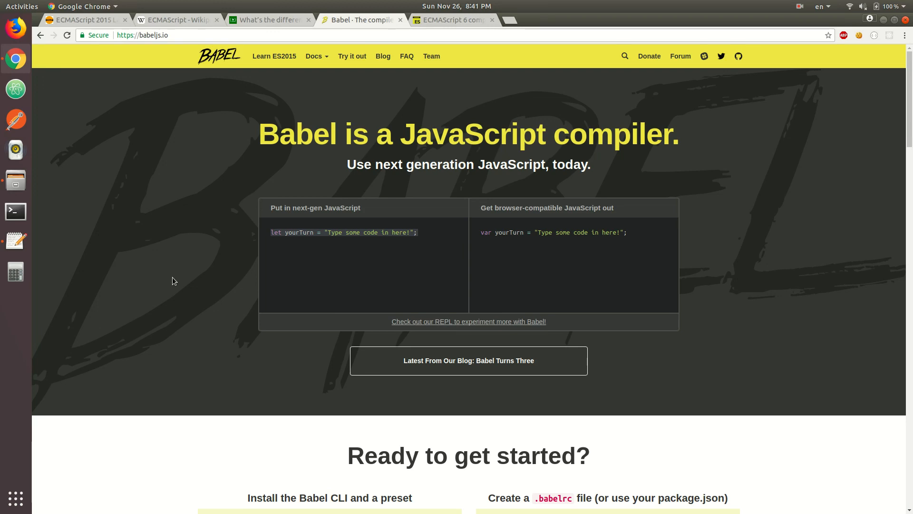
left_click(175, 19)
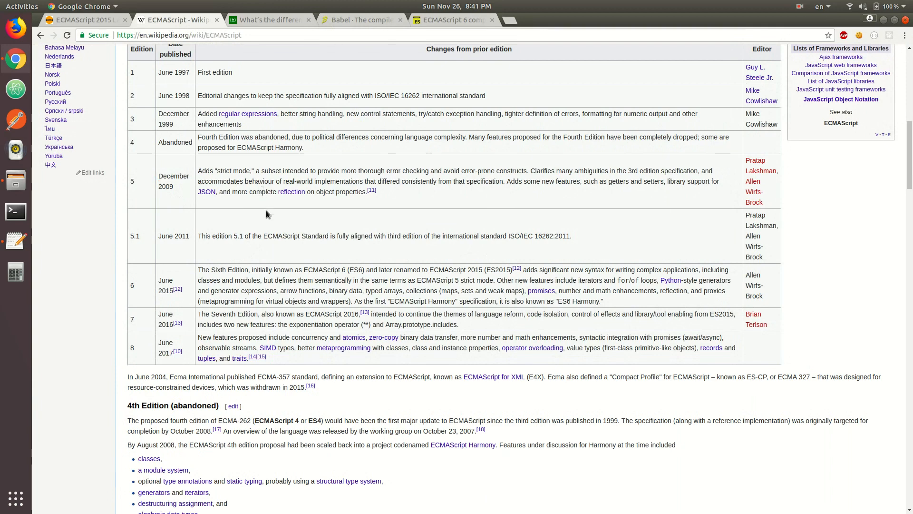
mouse_move(359, 202)
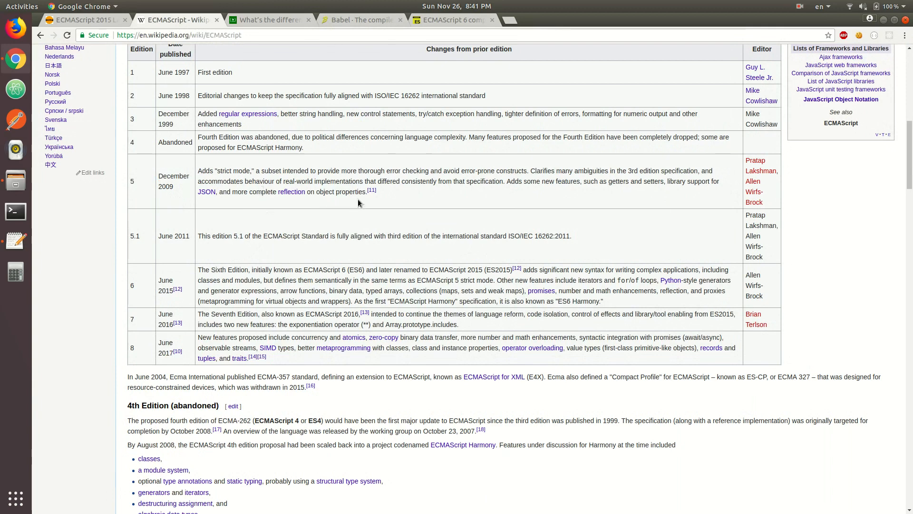
left_click(268, 19)
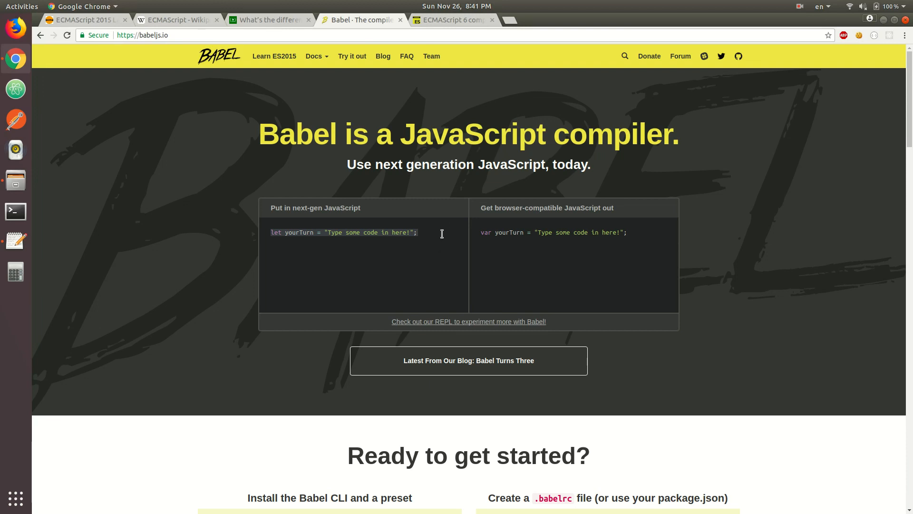
mouse_move(455, 20)
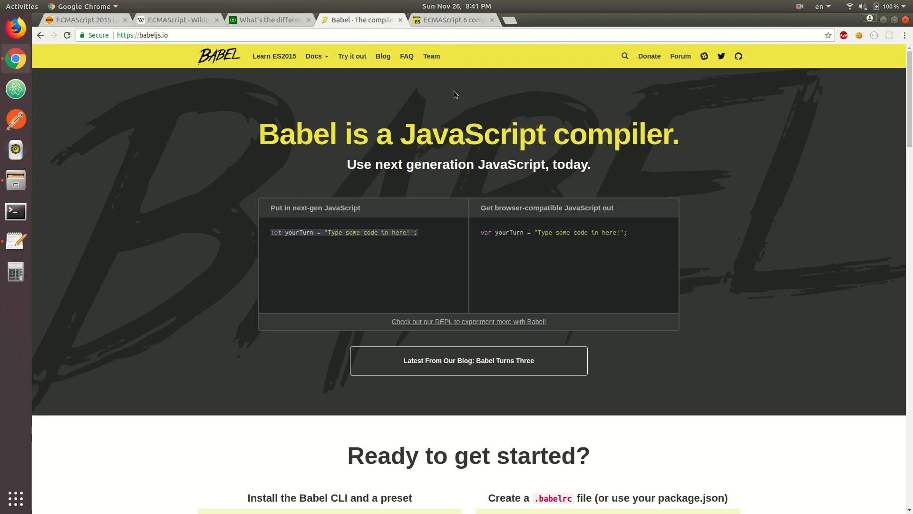
mouse_move(464, 108)
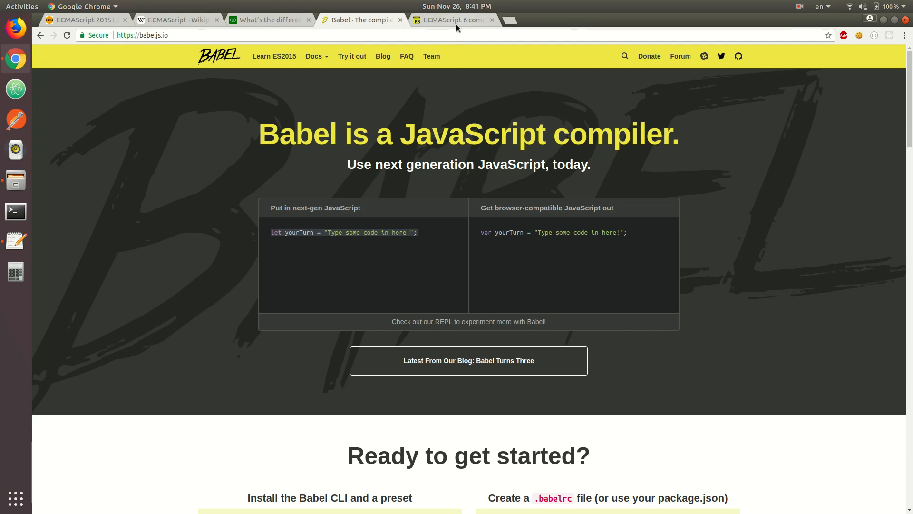
Leave Babel's homepage for the ECMAScript 6 compatibility table tab
left_click(451, 20)
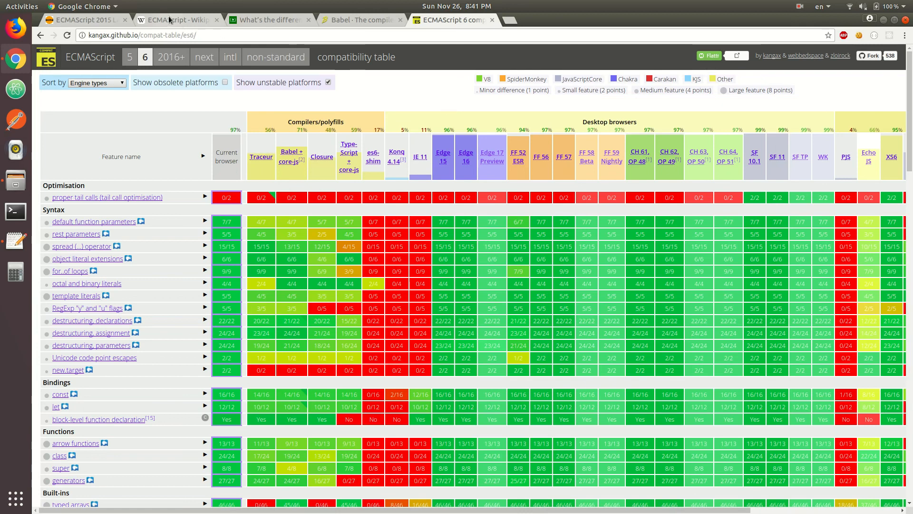
Return to Wikipedia's ECMAScript Versions table of editions from 1997 to 2017
left_click(174, 20)
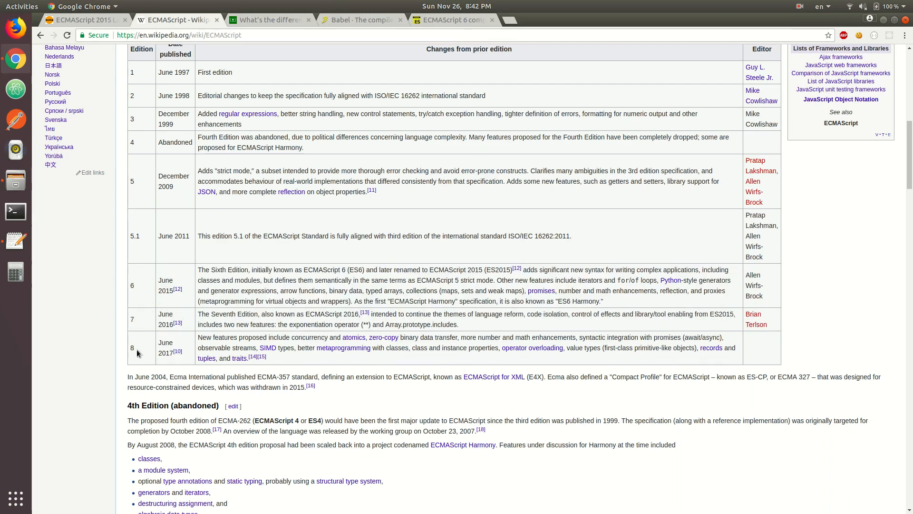
mouse_move(329, 393)
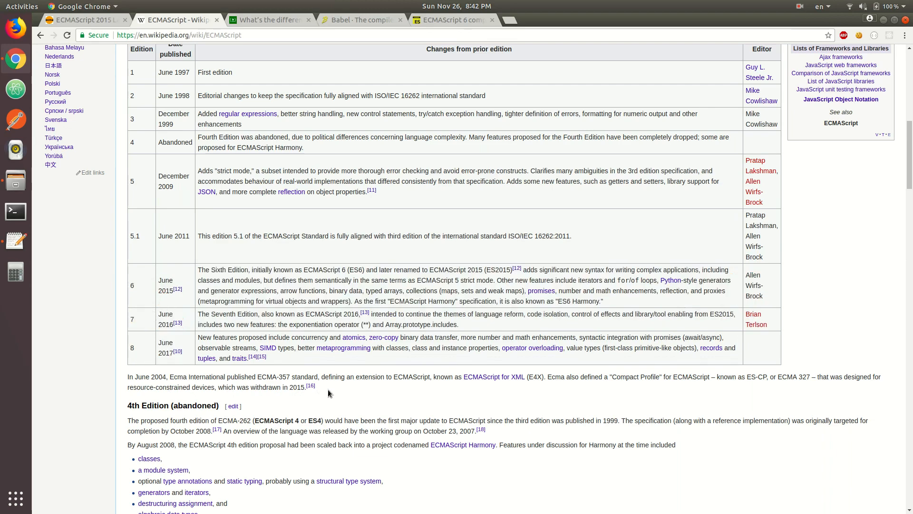
mouse_move(377, 393)
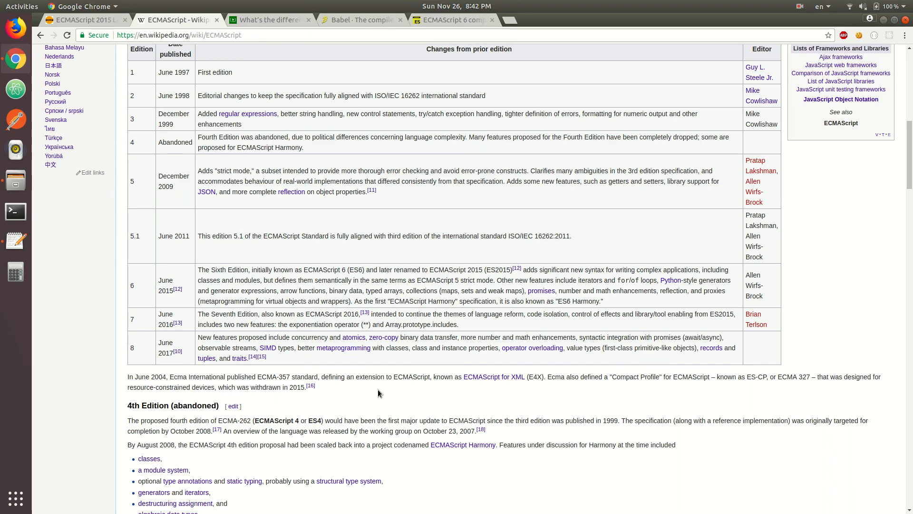
mouse_move(379, 394)
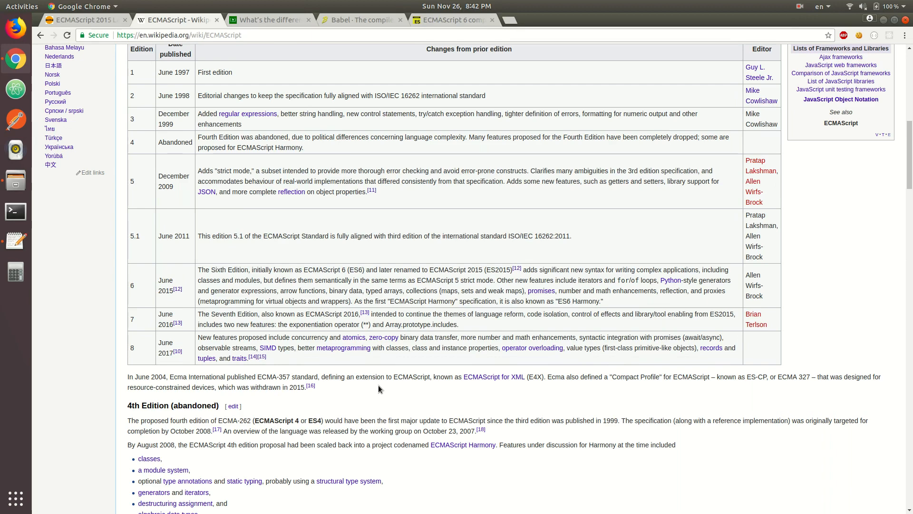
mouse_move(374, 389)
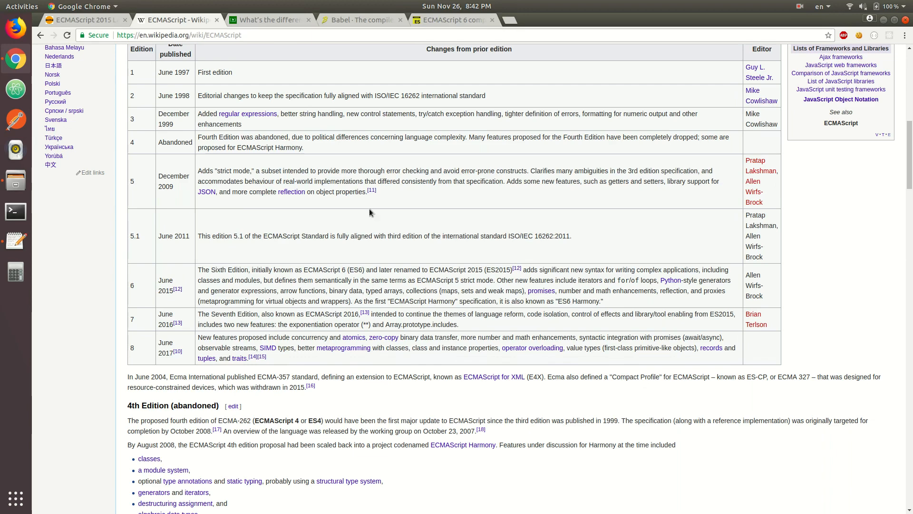
Bring the ES6 compatibility grid of compilers and browsers back to the front
left_click(452, 19)
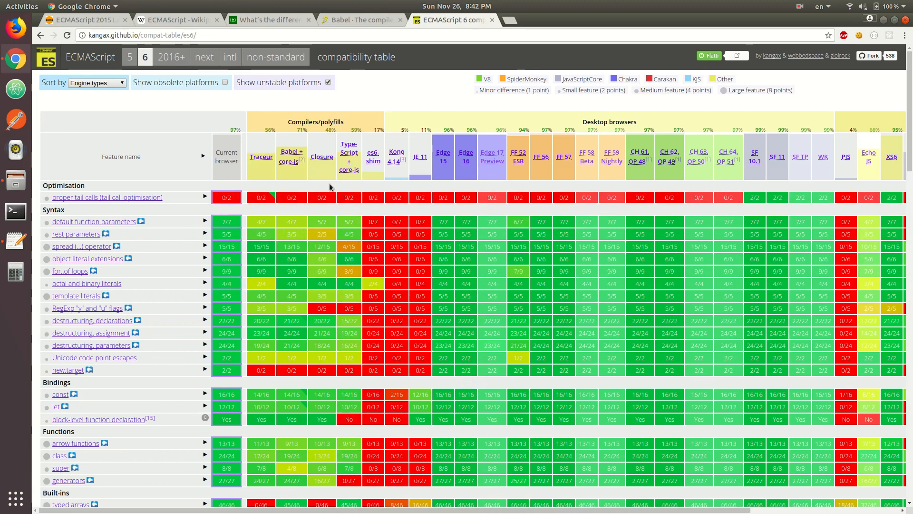
mouse_move(332, 189)
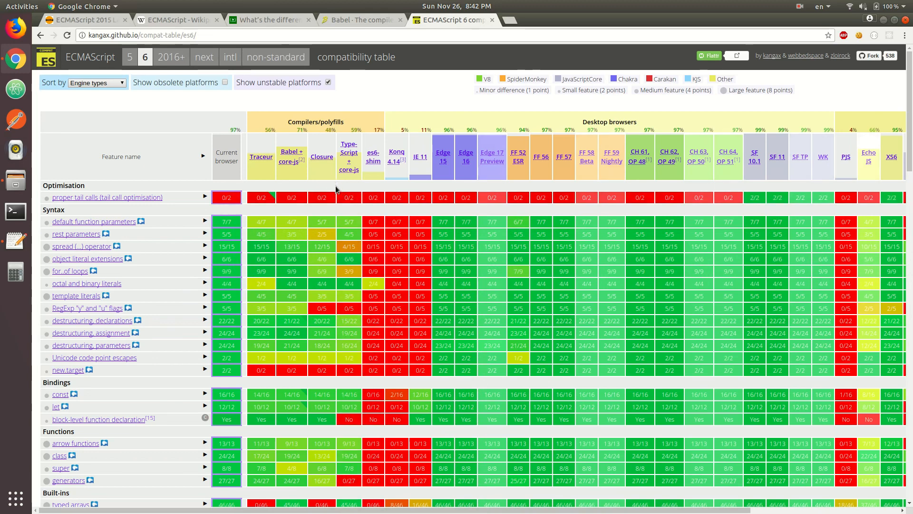
mouse_move(373, 192)
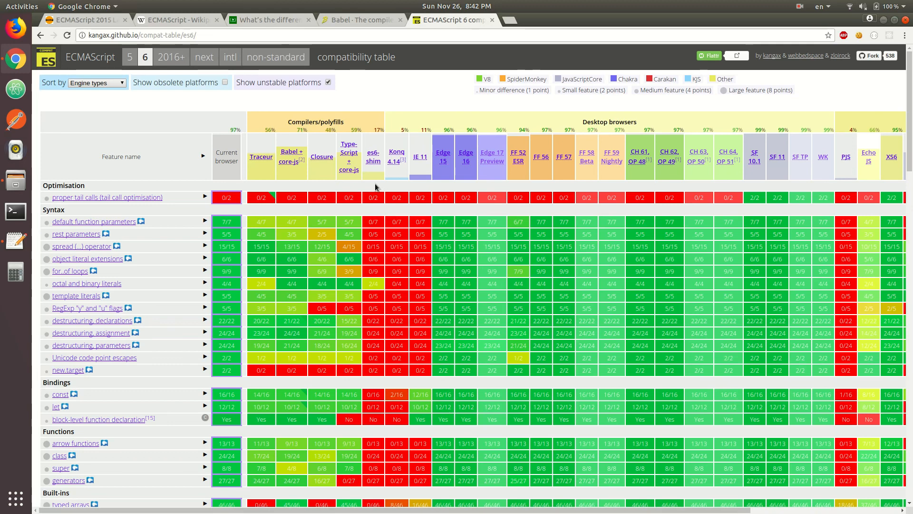
mouse_move(375, 187)
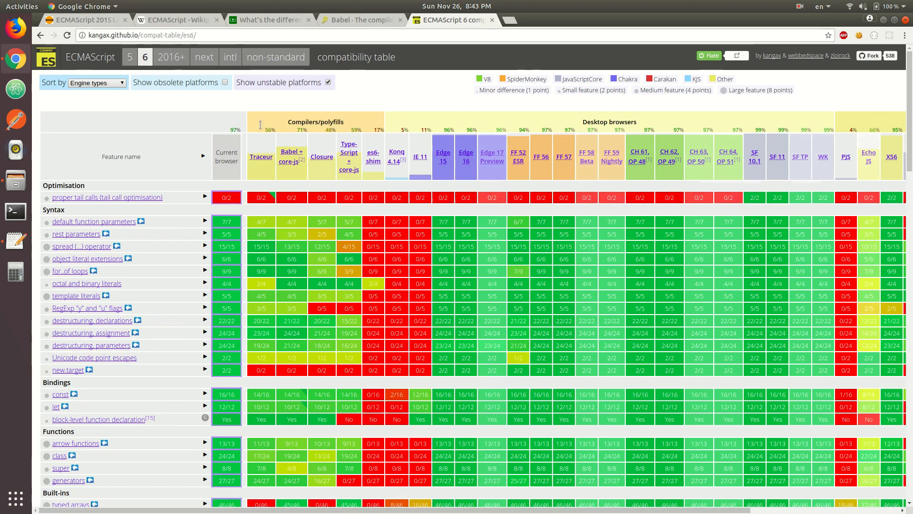
Go back to the Wikipedia ECMAScript article's editions table
left_click(174, 19)
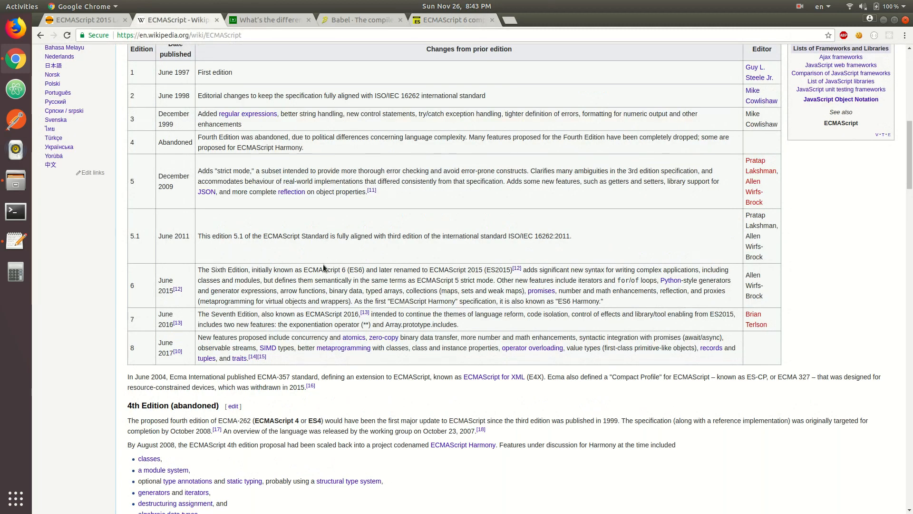
mouse_move(221, 335)
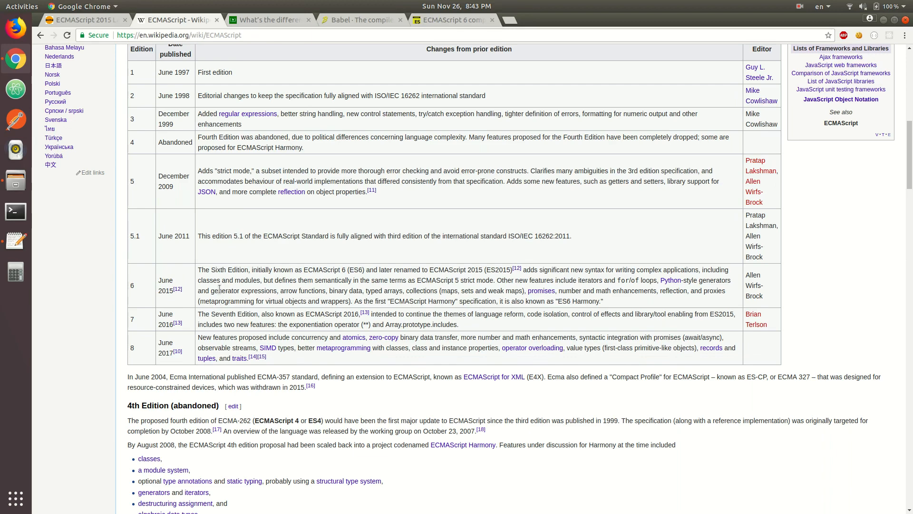
mouse_move(455, 20)
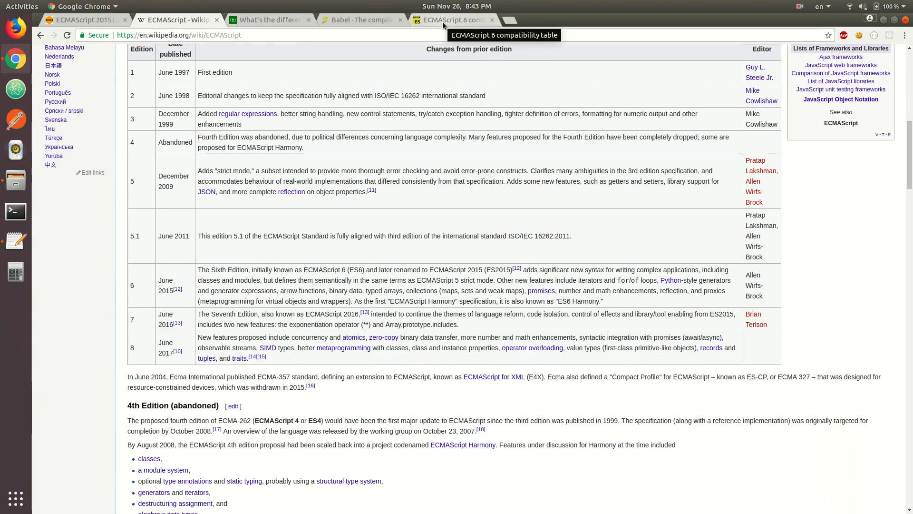
Show the ECMAScript 6 compatibility table once more, replacing Wikipedia
left_click(454, 19)
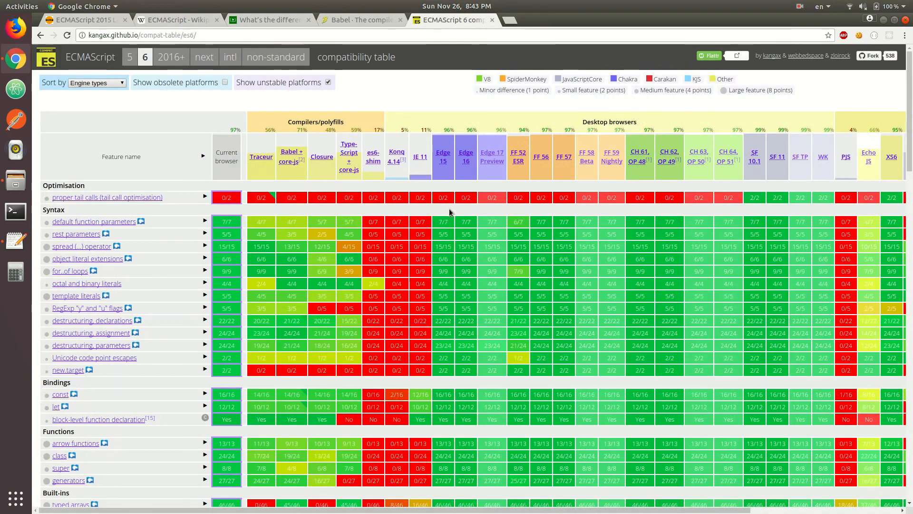